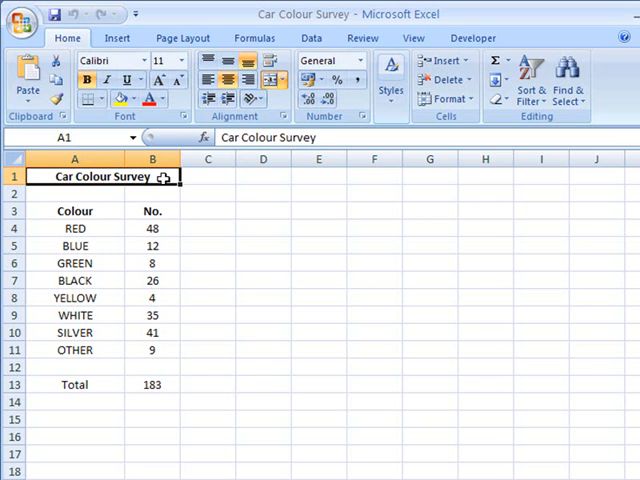
mouse_move(282, 364)
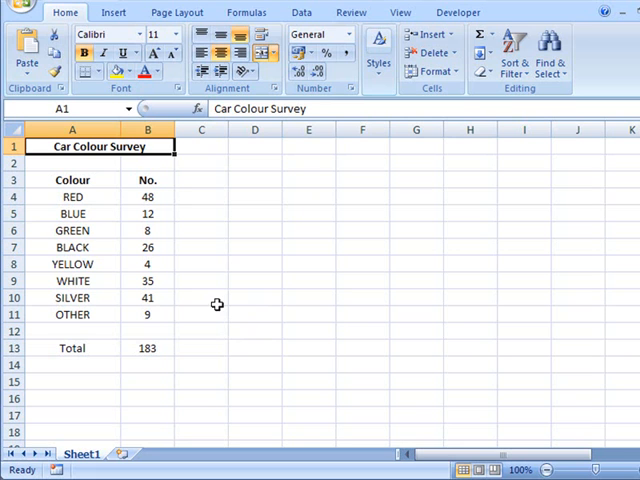
mouse_move(196, 278)
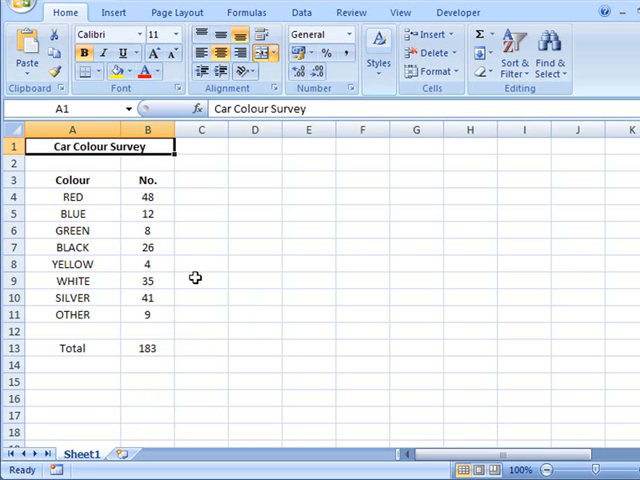
mouse_move(196, 160)
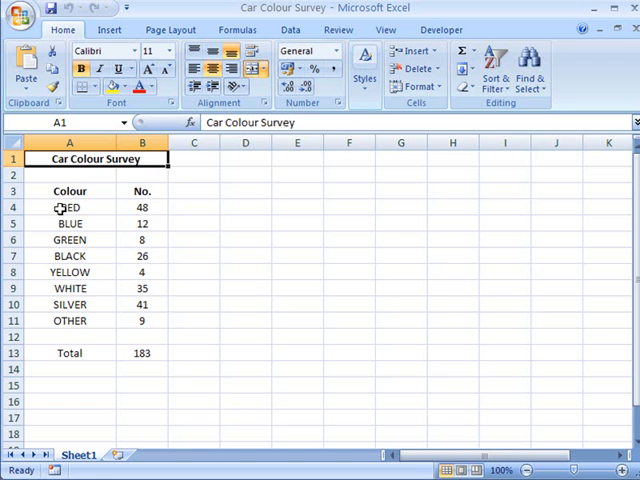
mouse_move(156, 208)
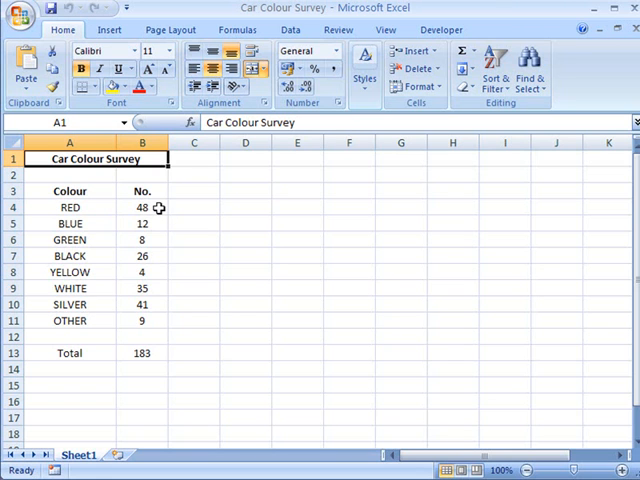
mouse_move(152, 238)
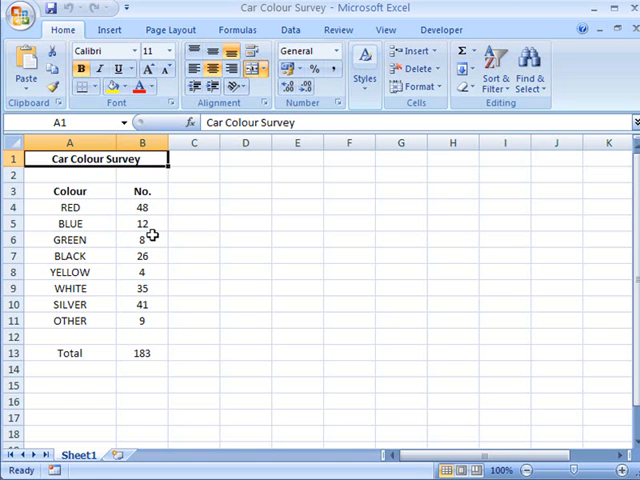
- Check the 183 total formula, then select the eight colour names with their counts in A4:B11
left_click(142, 352)
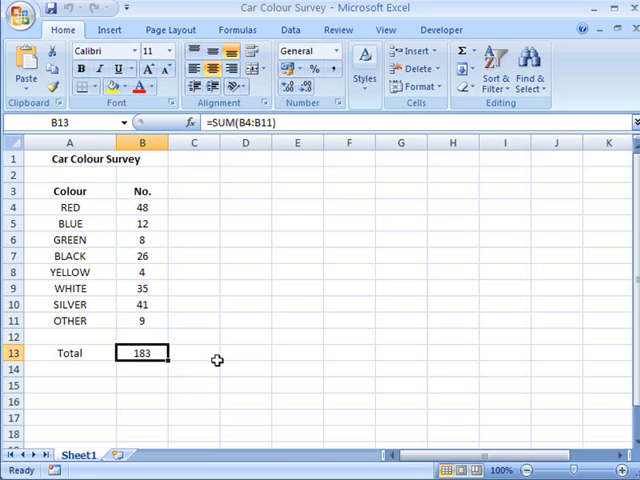
mouse_move(210, 358)
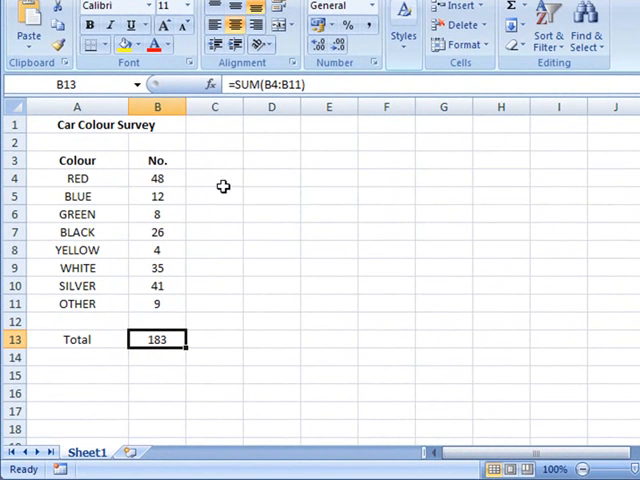
mouse_move(76, 176)
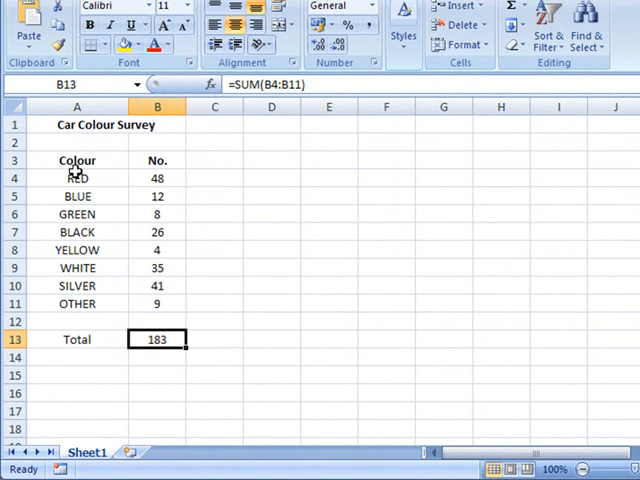
left_click_drag(76, 178, 156, 304)
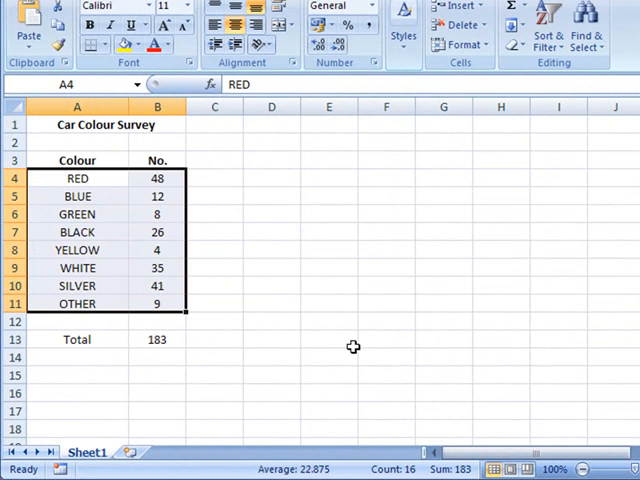
mouse_move(312, 320)
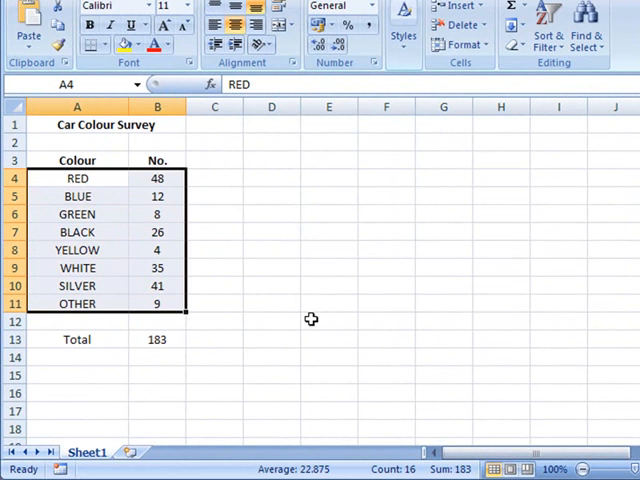
mouse_move(270, 292)
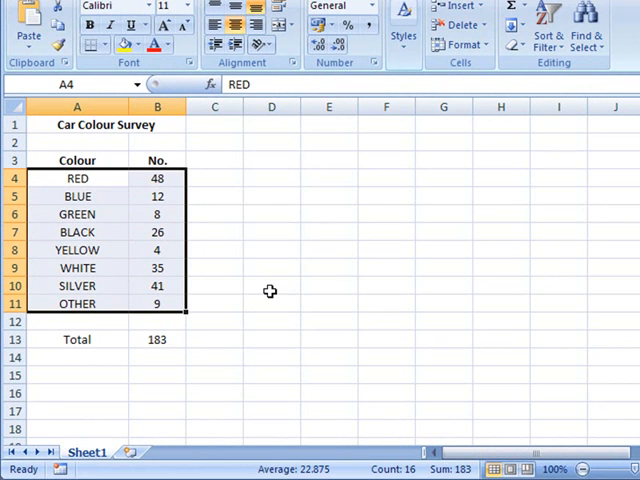
mouse_move(280, 298)
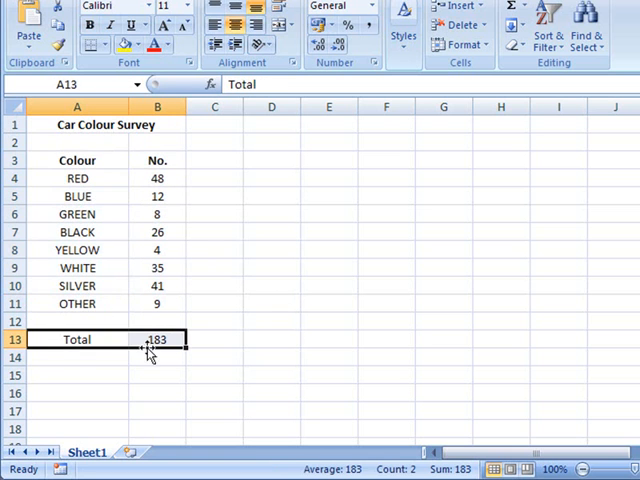
left_click_drag(76, 178, 76, 232)
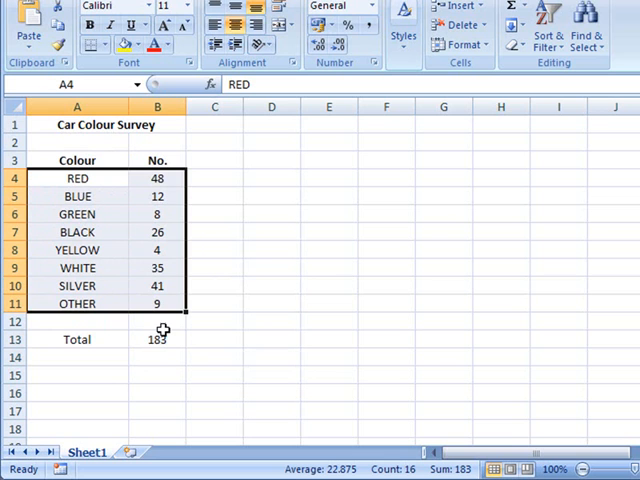
mouse_move(156, 286)
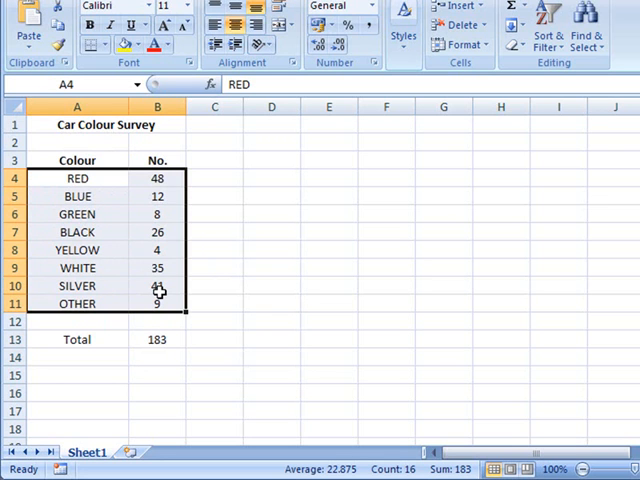
mouse_move(156, 318)
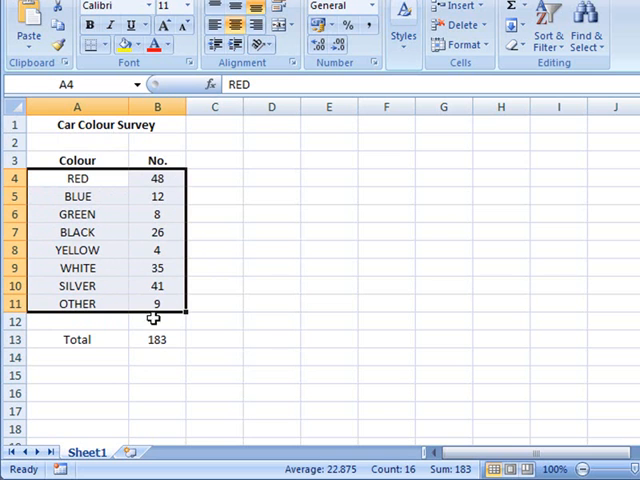
mouse_move(224, 272)
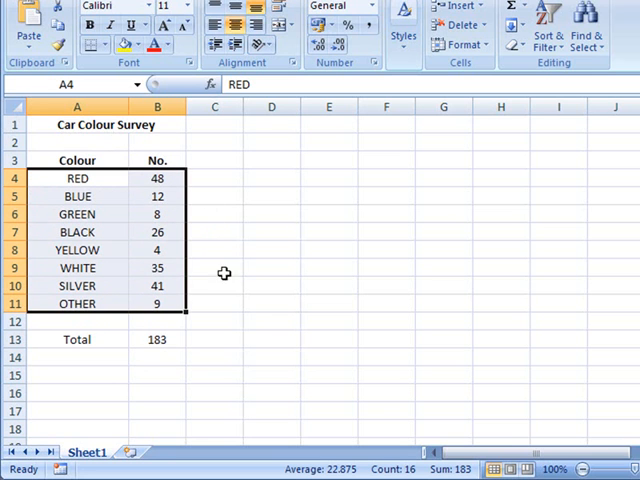
mouse_move(316, 226)
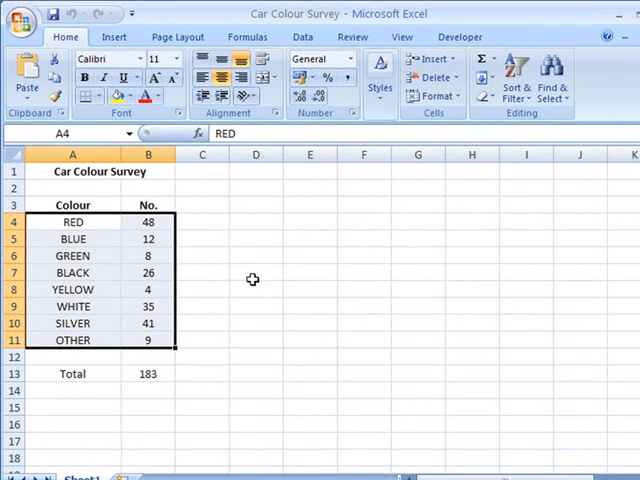
mouse_move(148, 154)
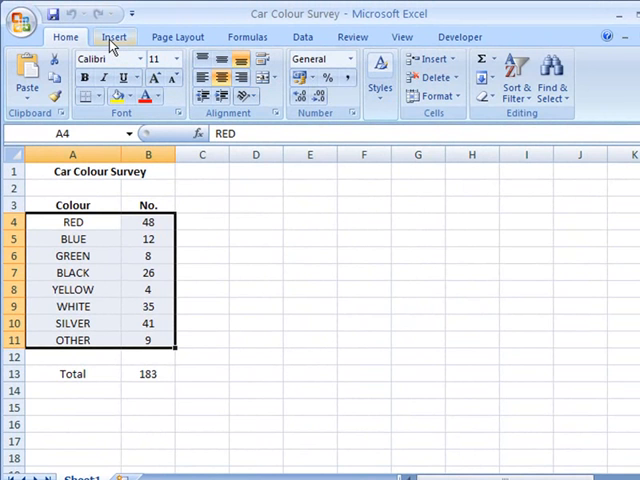
- Insert a 2-D Clustered Column chart (Chart 1) from the selected colour counts
left_click(112, 36)
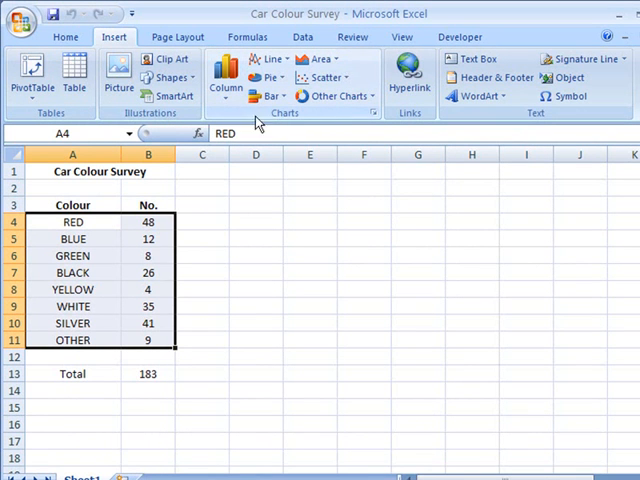
mouse_move(272, 172)
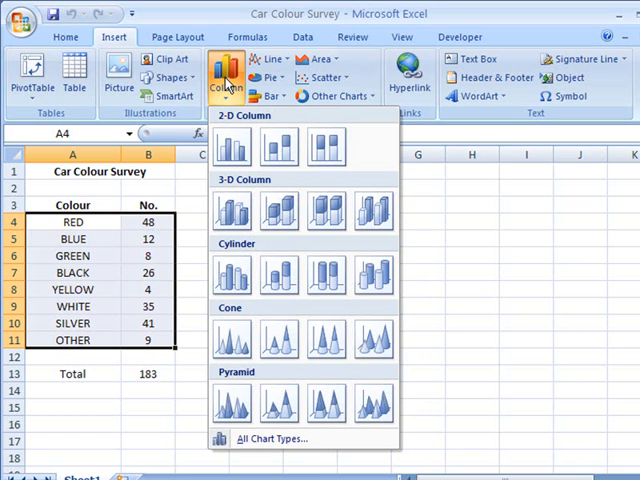
mouse_move(232, 144)
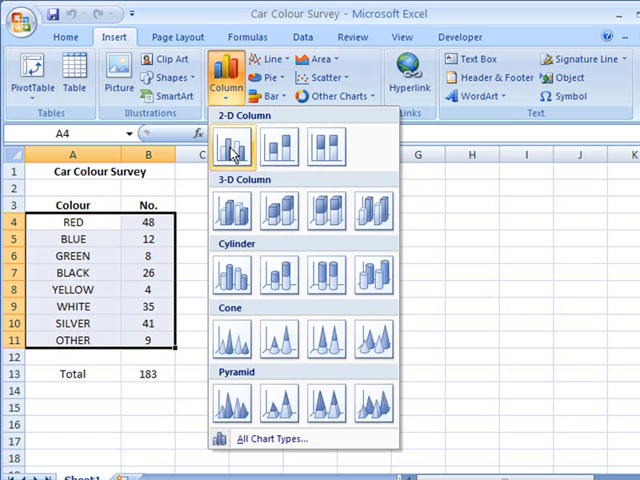
mouse_move(232, 148)
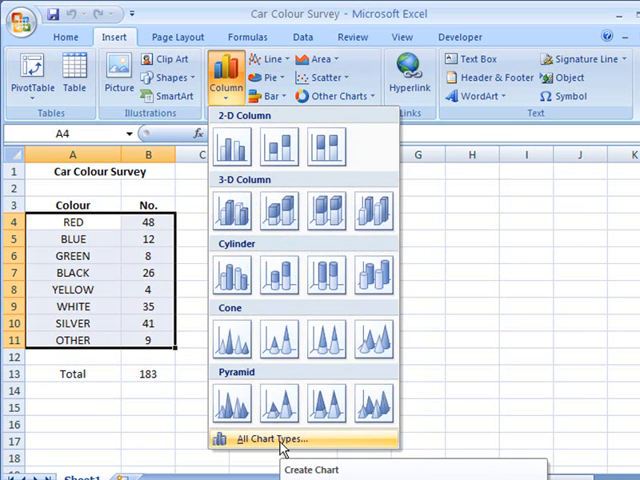
mouse_move(232, 148)
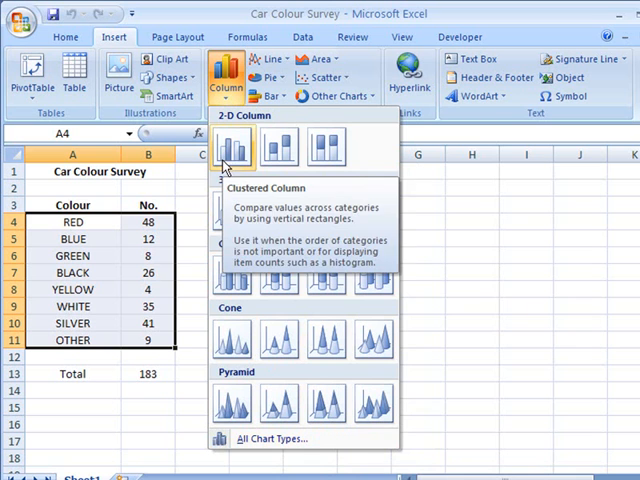
left_click(230, 150)
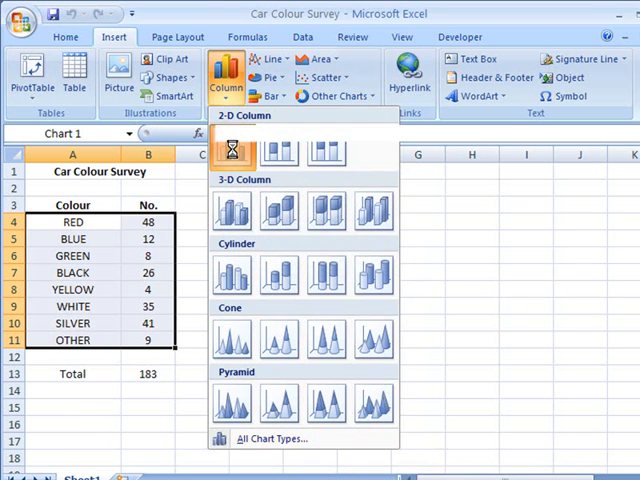
left_click(232, 150)
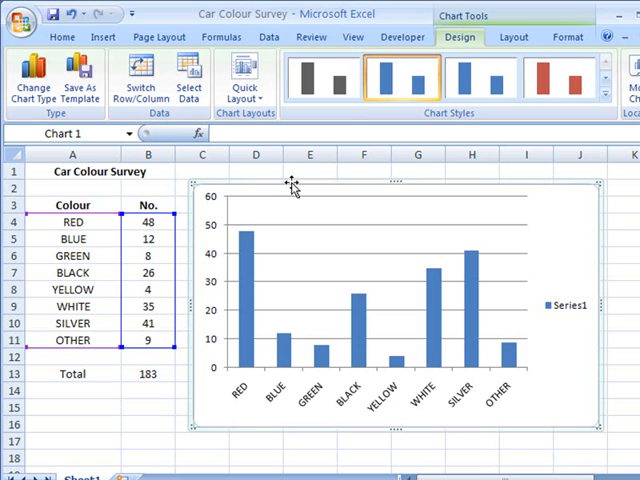
mouse_move(296, 296)
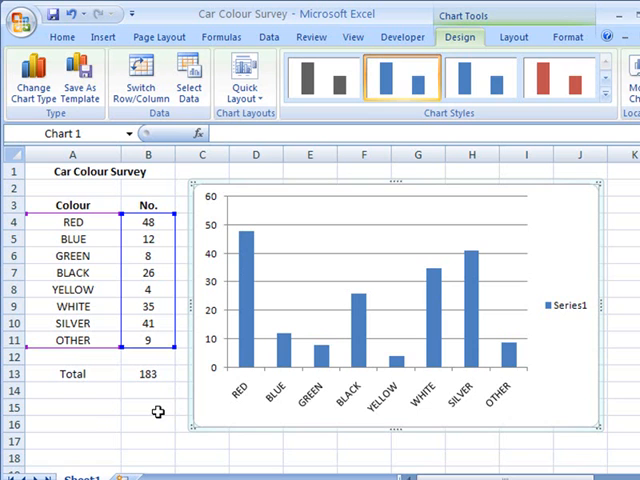
mouse_move(228, 362)
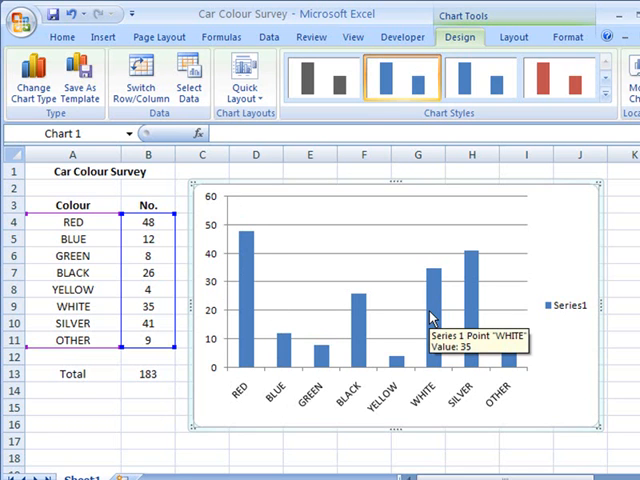
mouse_move(352, 204)
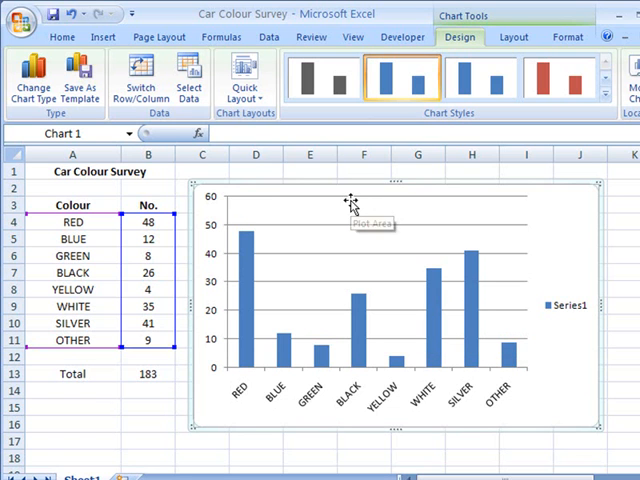
mouse_move(176, 364)
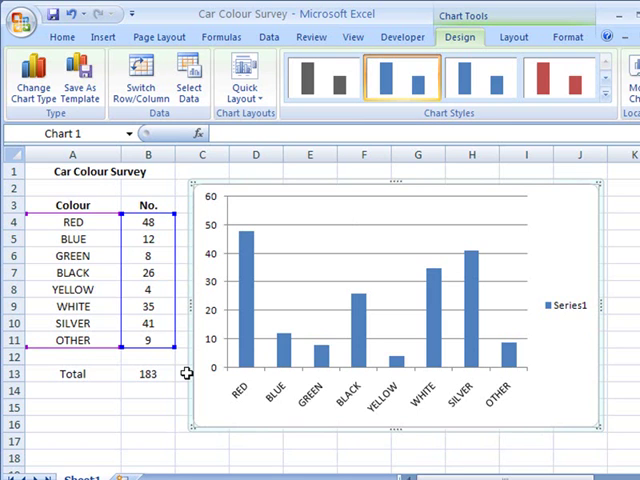
mouse_move(272, 196)
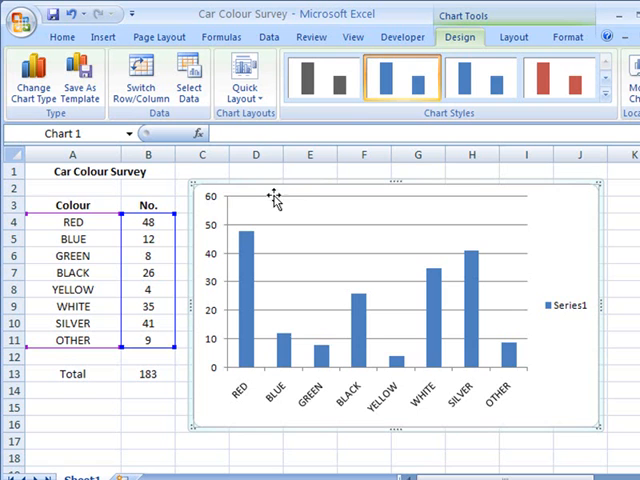
mouse_move(192, 220)
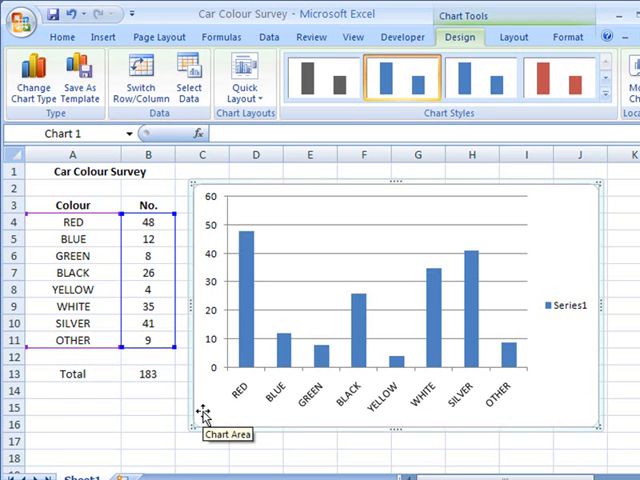
mouse_move(502, 304)
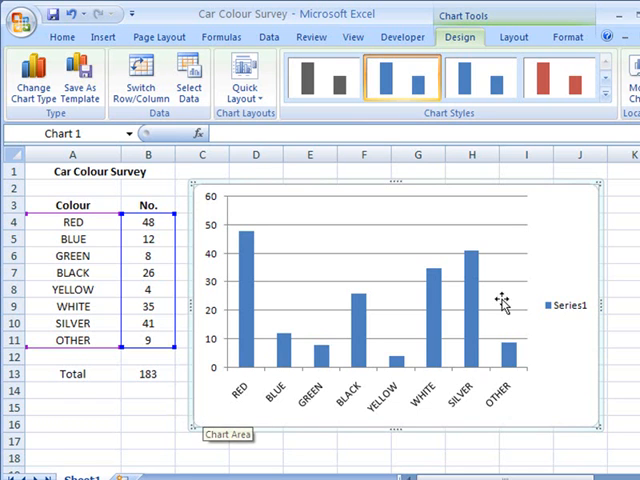
mouse_move(444, 298)
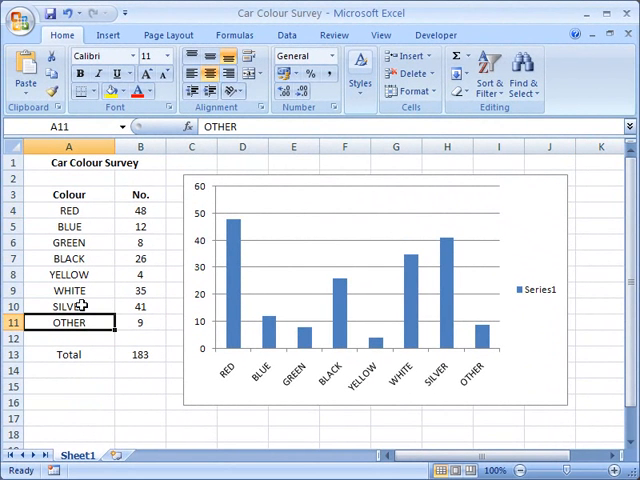
mouse_move(460, 276)
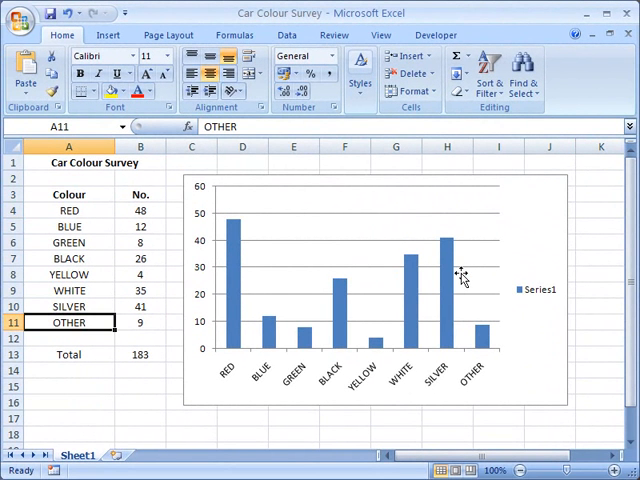
mouse_move(570, 340)
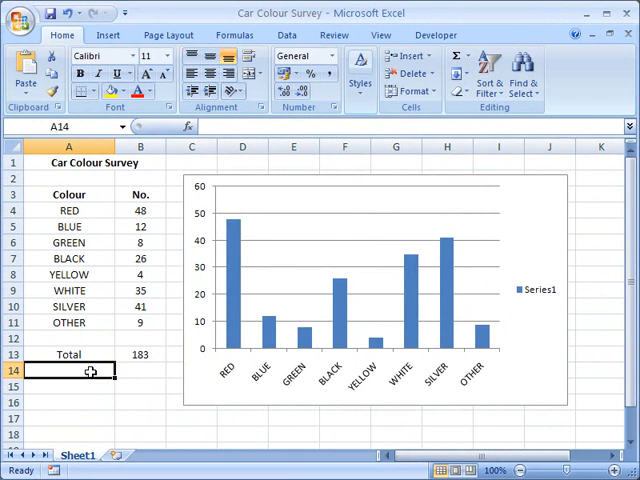
mouse_move(568, 276)
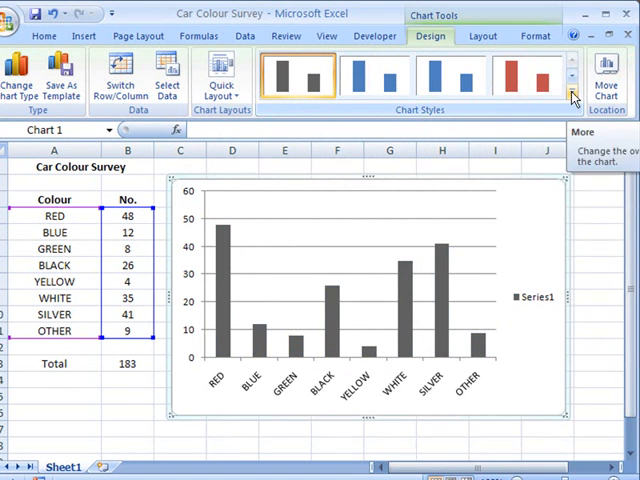
- Apply the black chart style with red columns from the full Chart Styles gallery
left_click(576, 92)
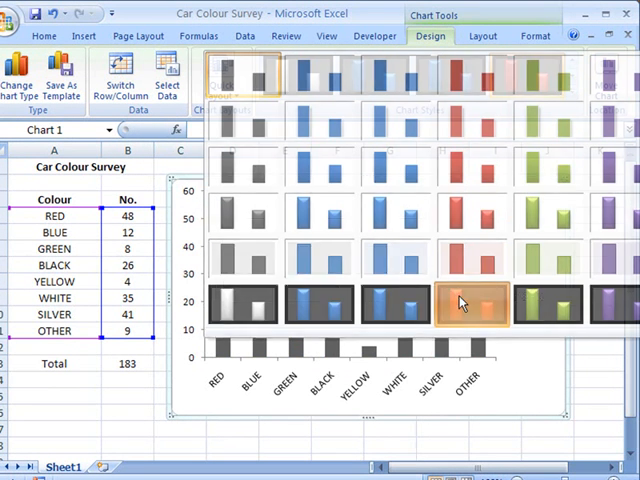
left_click(464, 304)
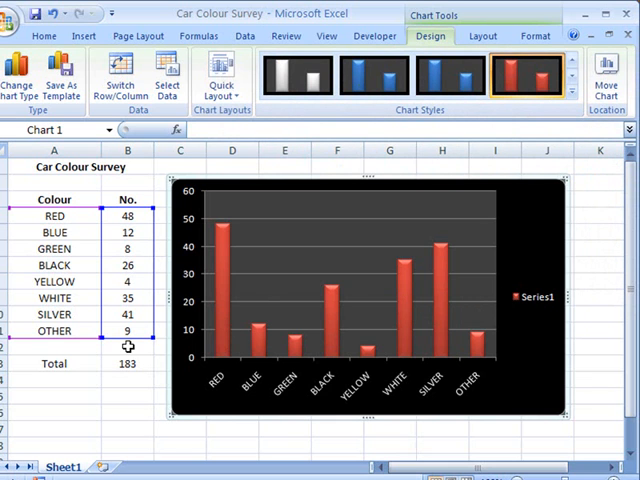
left_click(544, 298)
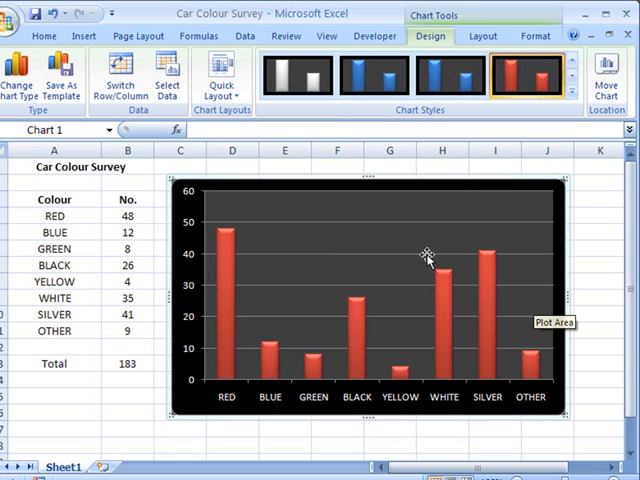
mouse_move(476, 262)
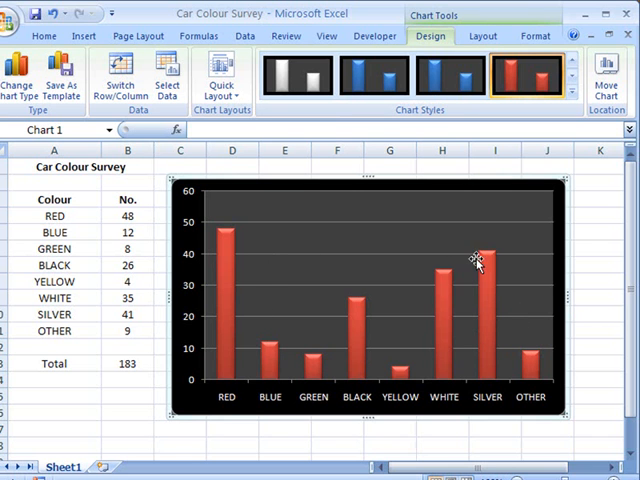
mouse_move(270, 270)
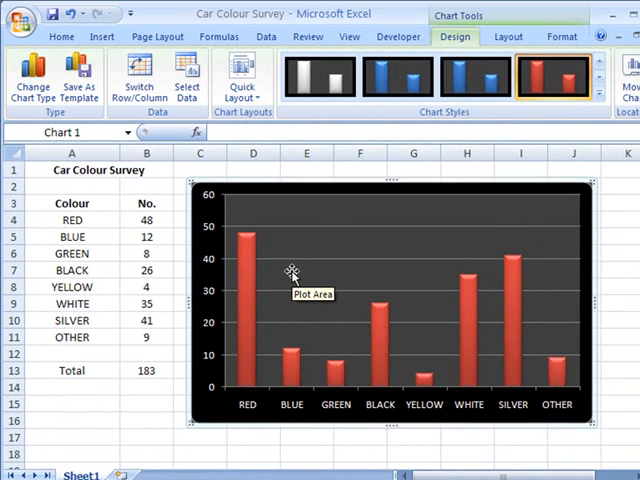
mouse_move(284, 272)
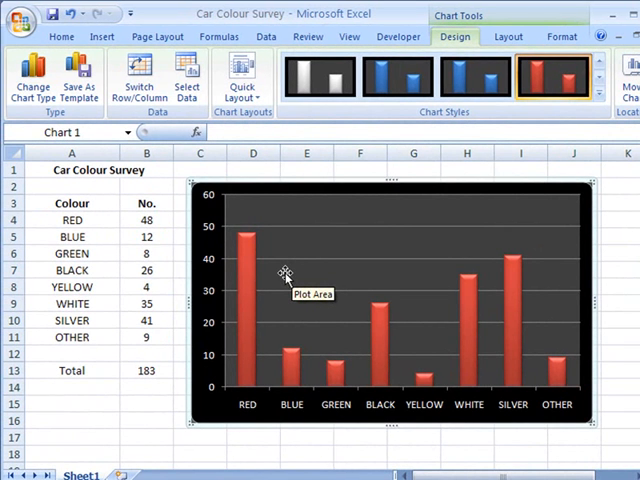
mouse_move(320, 212)
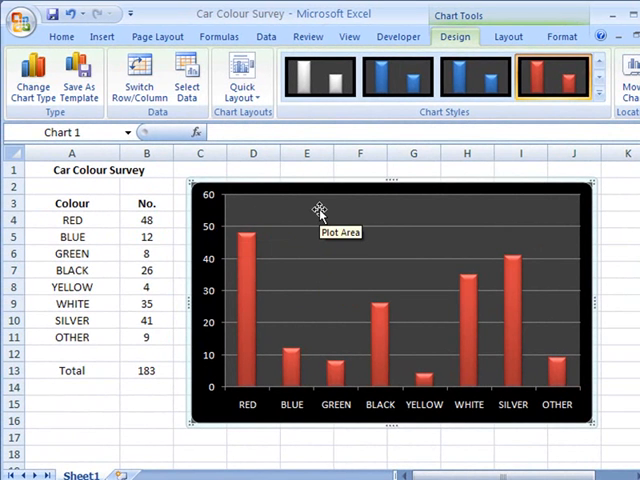
mouse_move(554, 412)
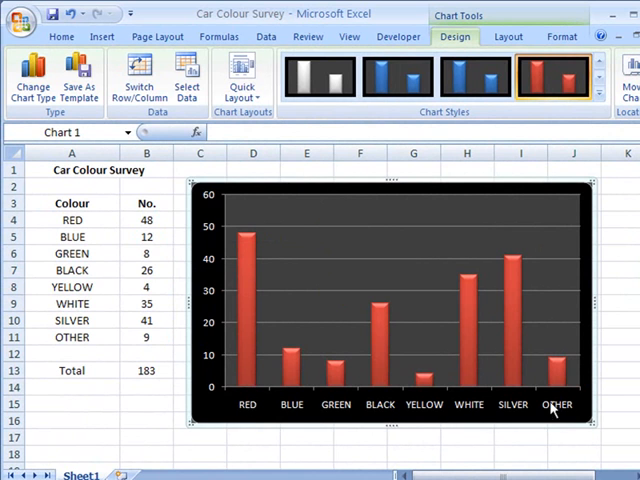
mouse_move(334, 414)
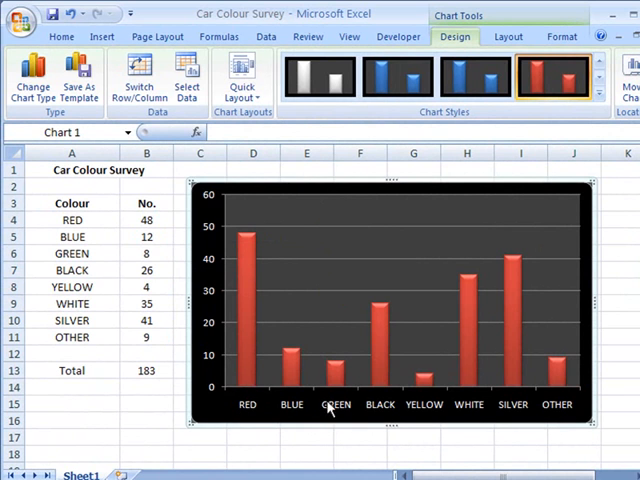
mouse_move(290, 420)
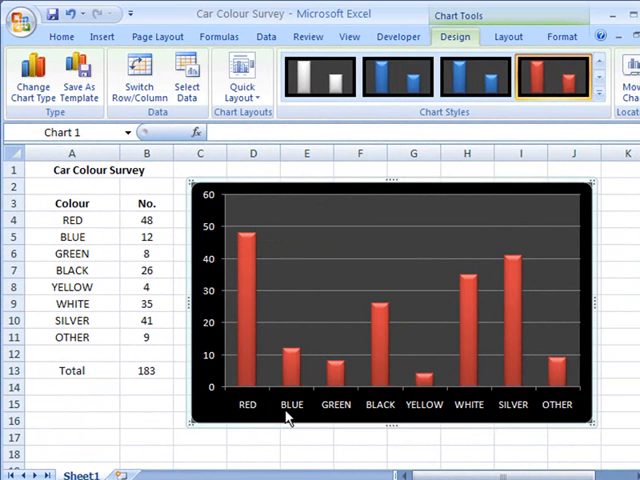
mouse_move(444, 416)
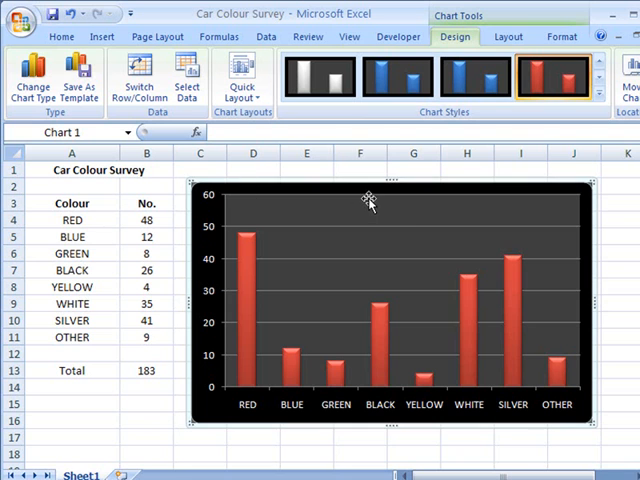
mouse_move(368, 200)
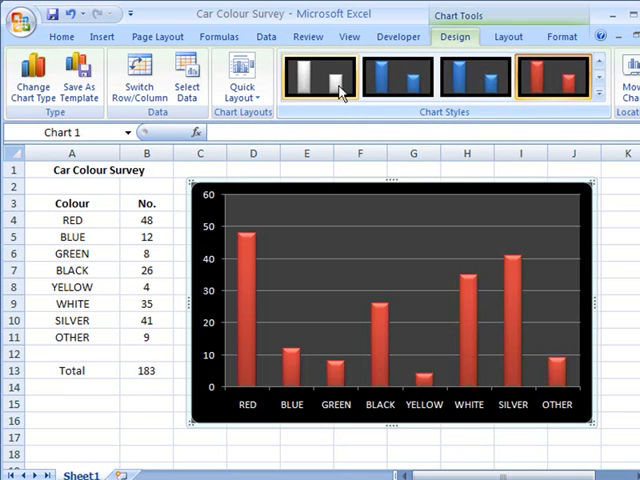
mouse_move(236, 78)
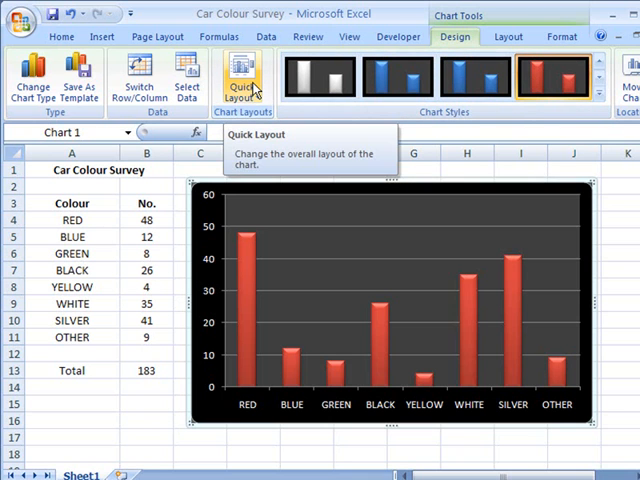
- Show the Quick Layout gallery of ready-made chart layouts on the Design tab
left_click(236, 76)
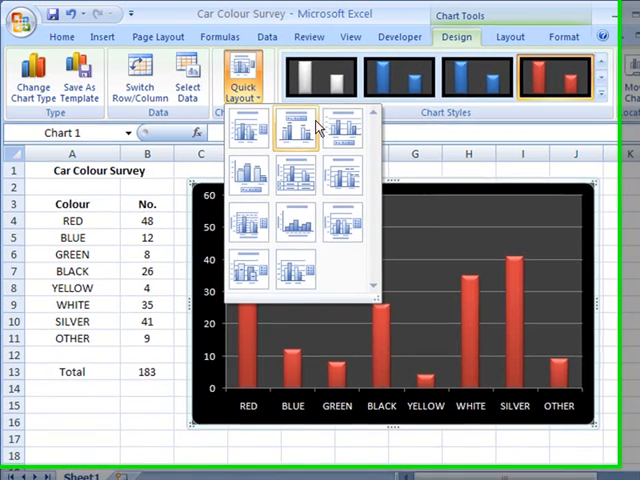
mouse_move(260, 180)
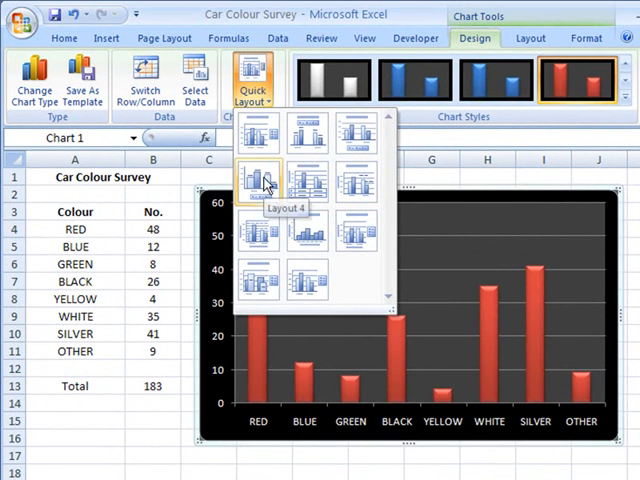
mouse_move(356, 180)
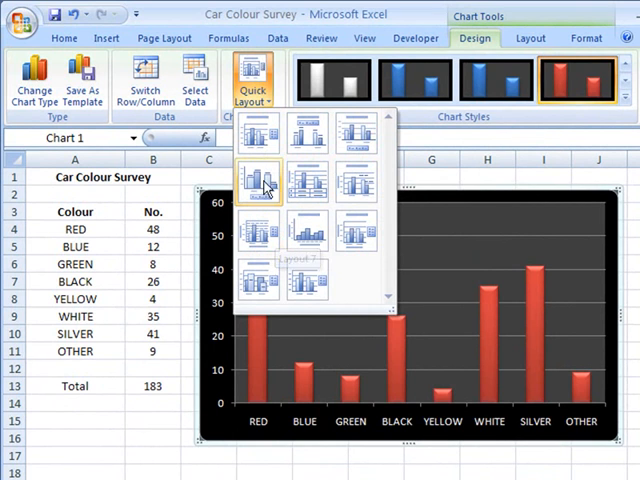
mouse_move(262, 140)
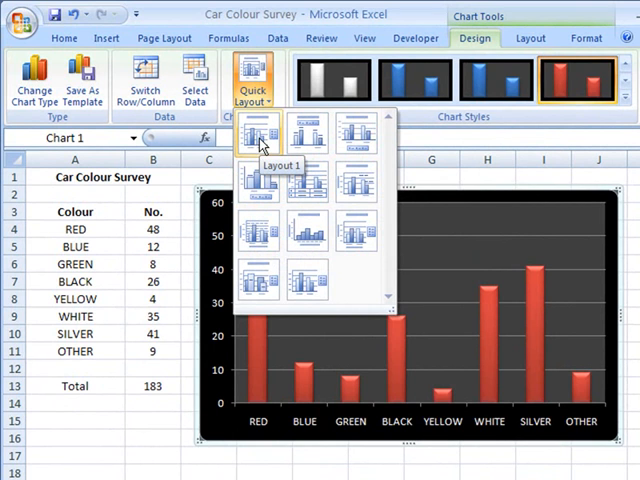
mouse_move(356, 132)
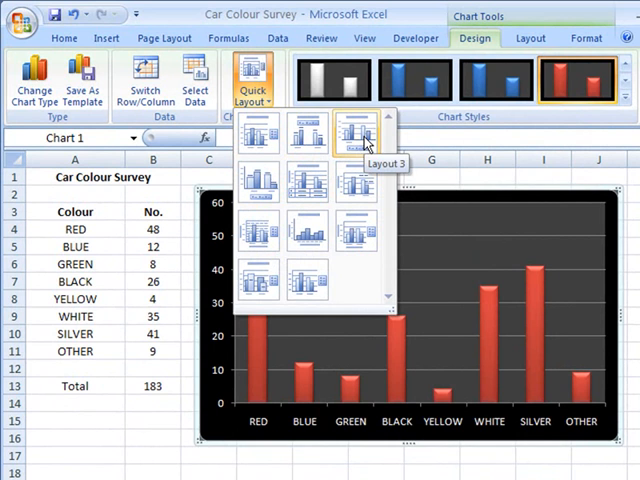
mouse_move(336, 150)
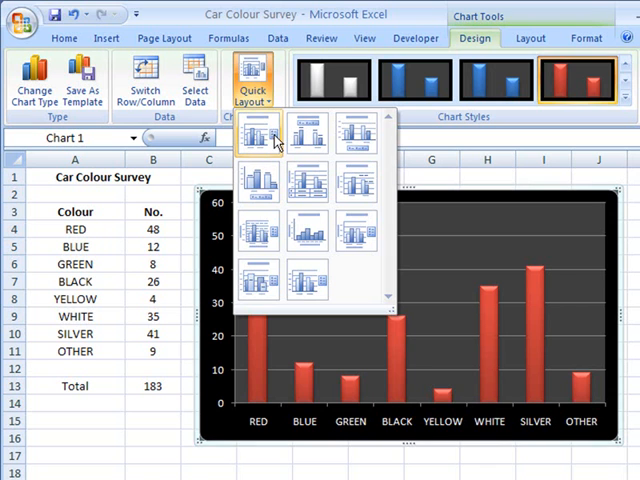
mouse_move(266, 132)
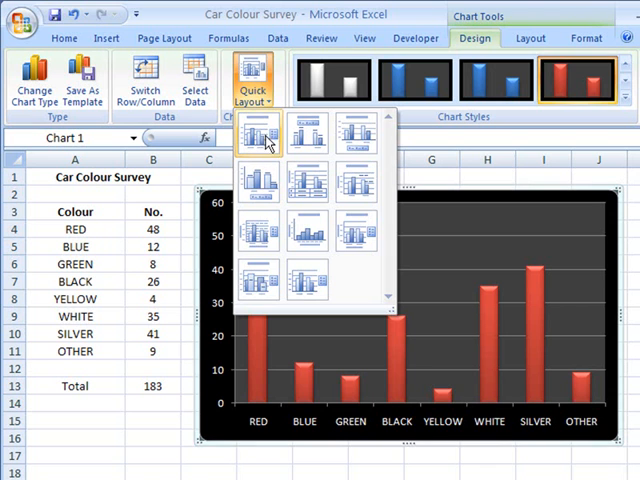
mouse_move(284, 138)
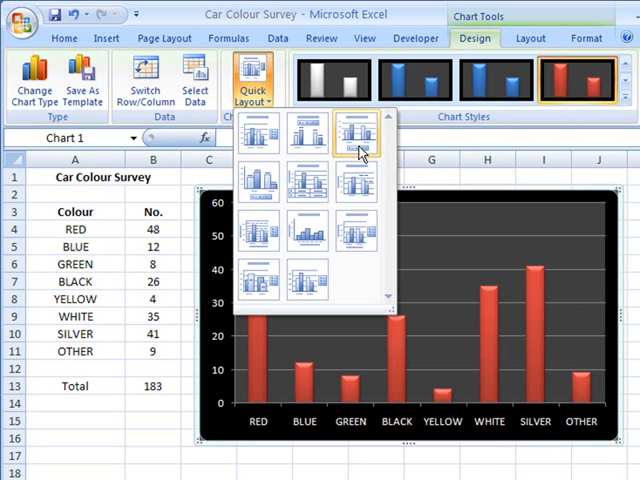
mouse_move(352, 158)
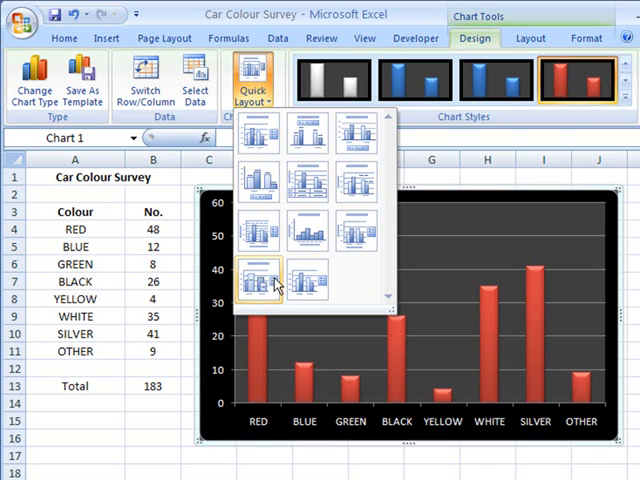
mouse_move(258, 236)
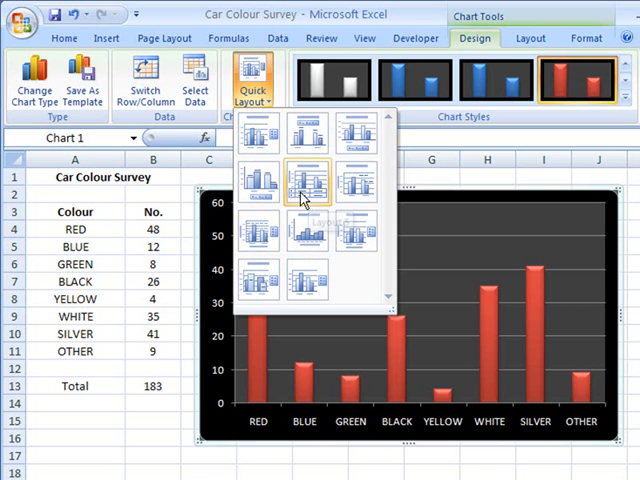
mouse_move(332, 196)
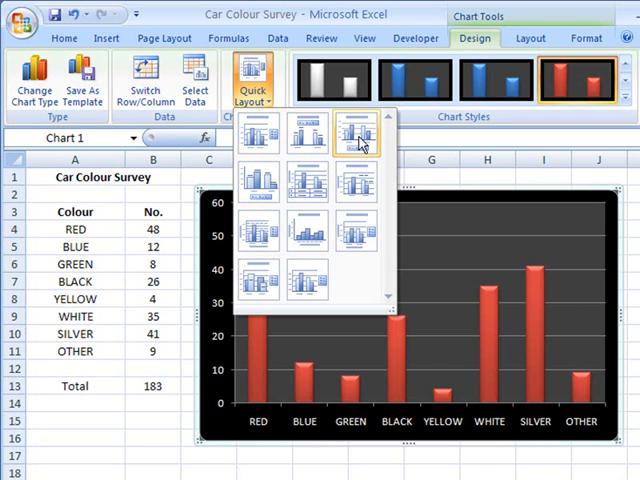
mouse_move(356, 134)
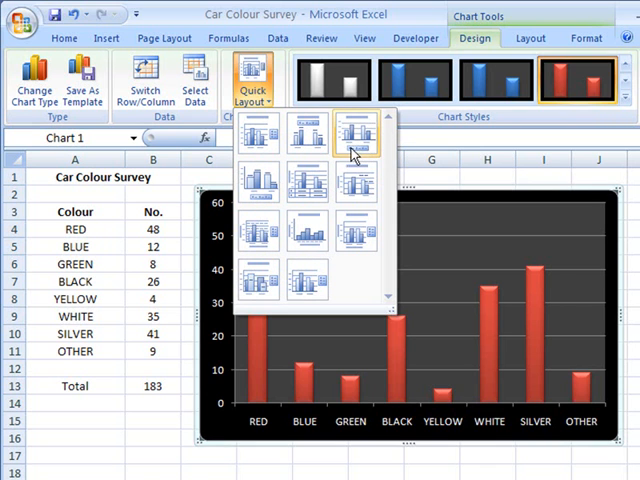
mouse_move(356, 132)
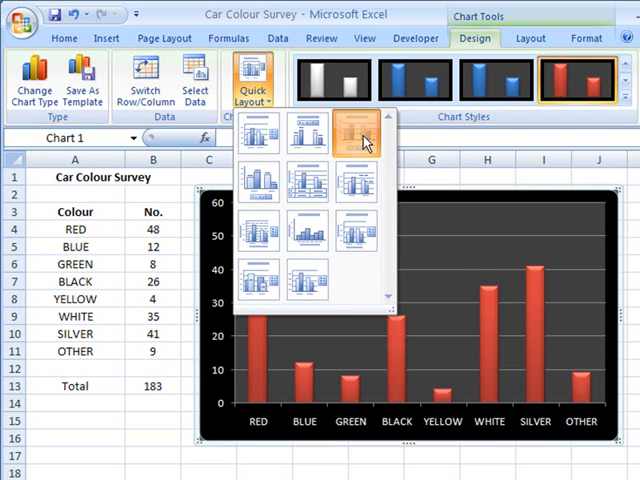
- Apply a layout with a chart title and name the chart 'Car Colour Survey'
left_click(352, 132)
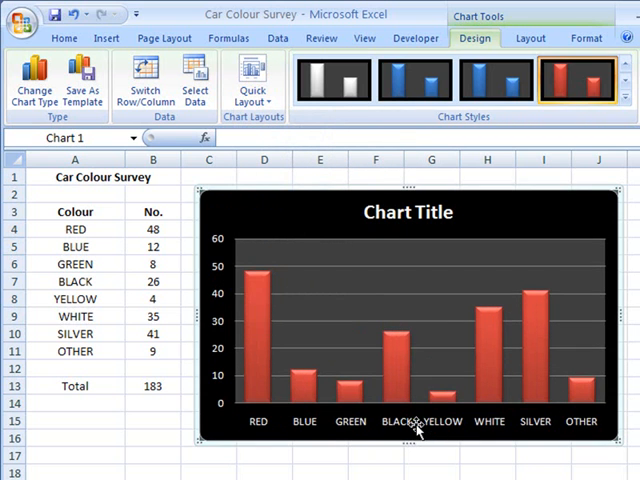
mouse_move(420, 428)
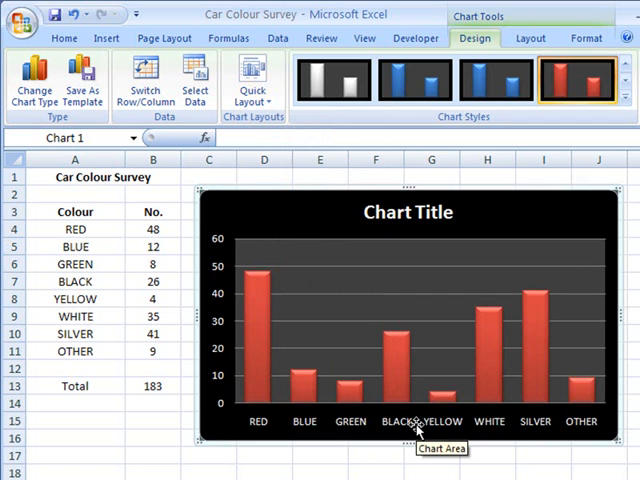
mouse_move(412, 212)
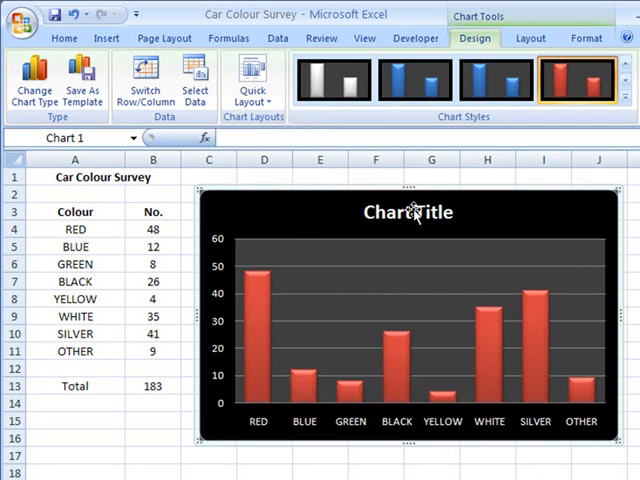
left_click(408, 212)
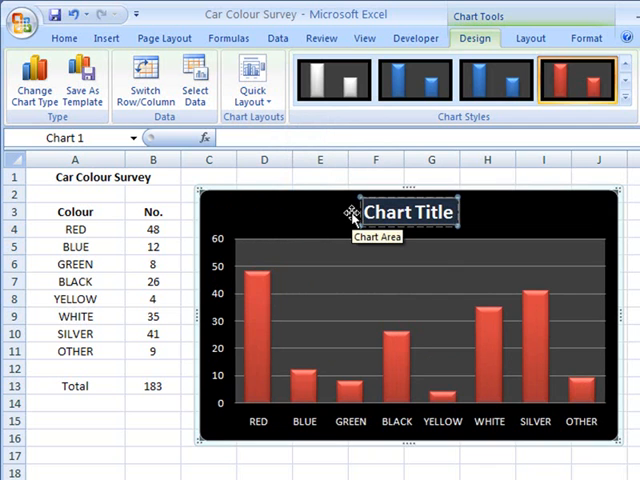
type("Car Colour Survey")
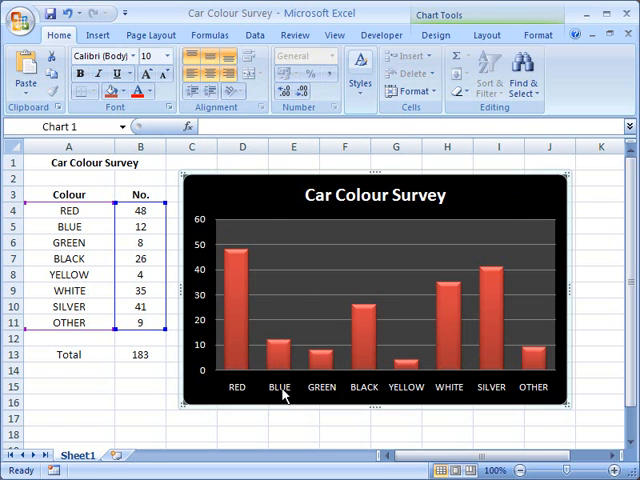
mouse_move(284, 186)
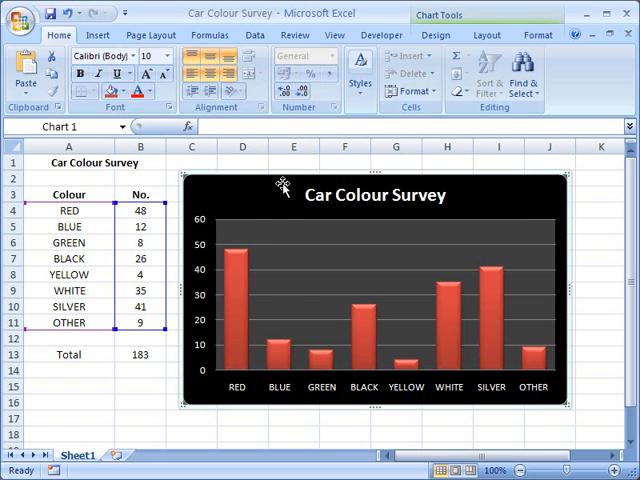
- Apply Quick Layout 5, adding an axis title placeholder and a data table of counts
left_click(452, 36)
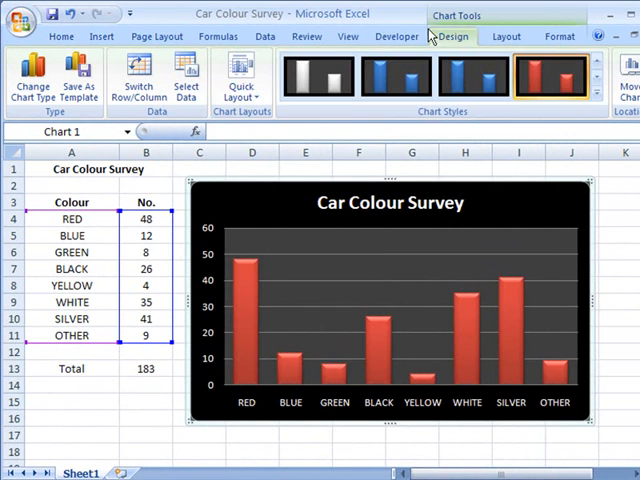
left_click(232, 78)
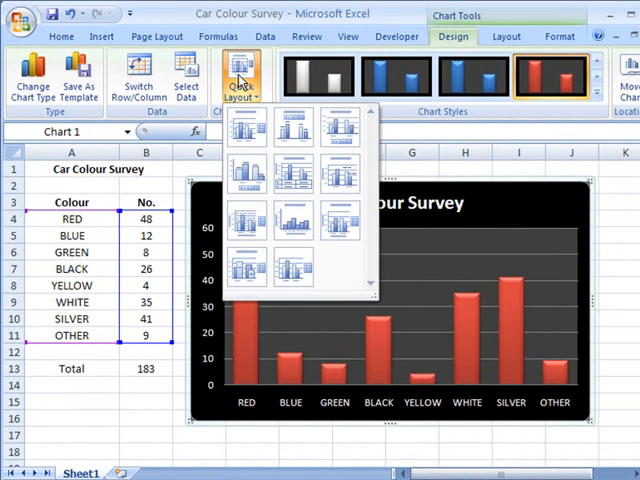
mouse_move(294, 172)
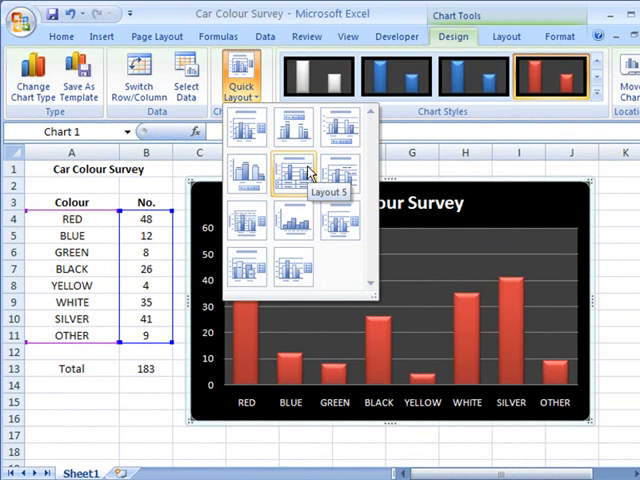
left_click(292, 172)
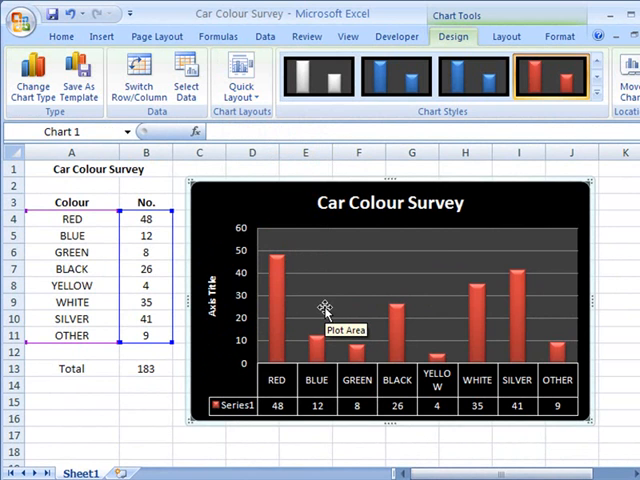
mouse_move(256, 304)
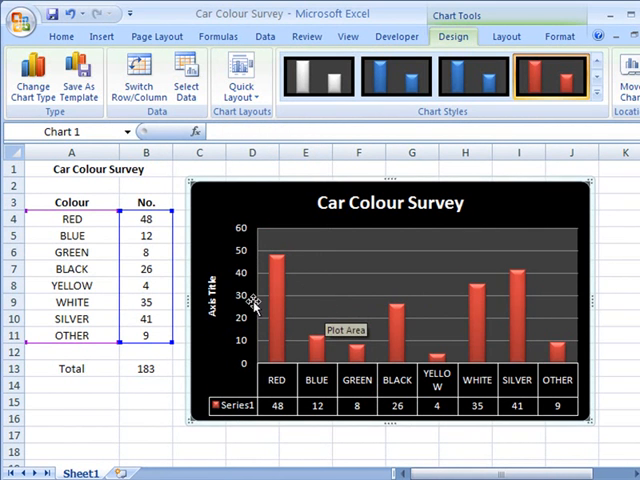
mouse_move(220, 310)
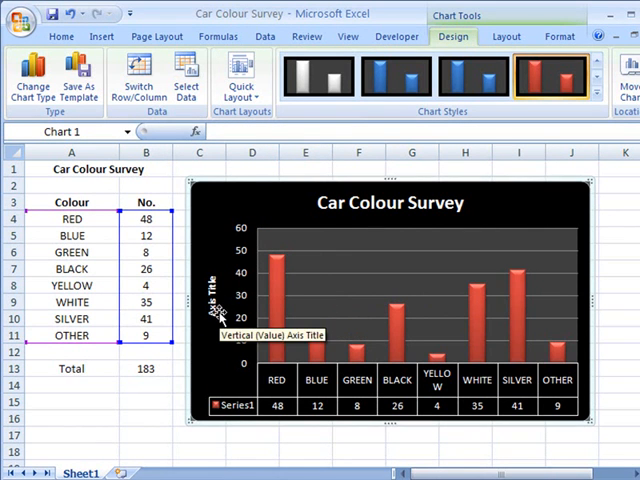
mouse_move(210, 212)
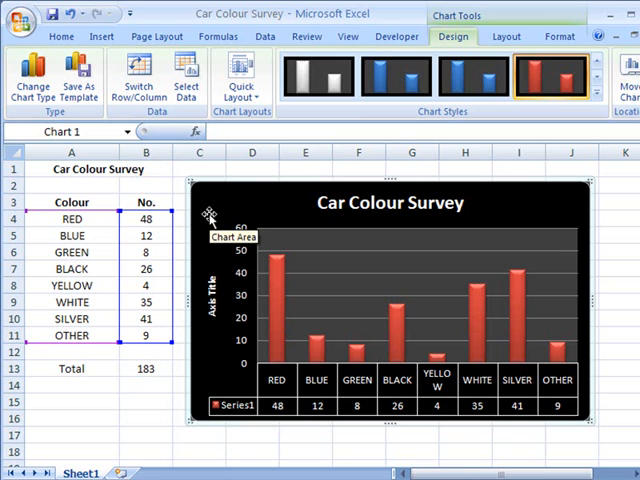
mouse_move(204, 208)
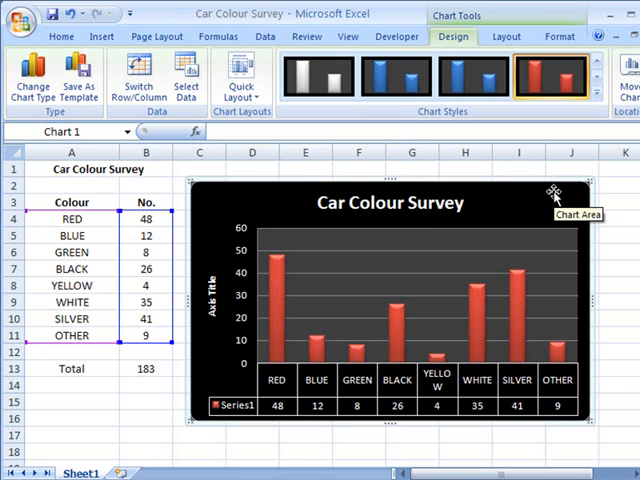
mouse_move(120, 398)
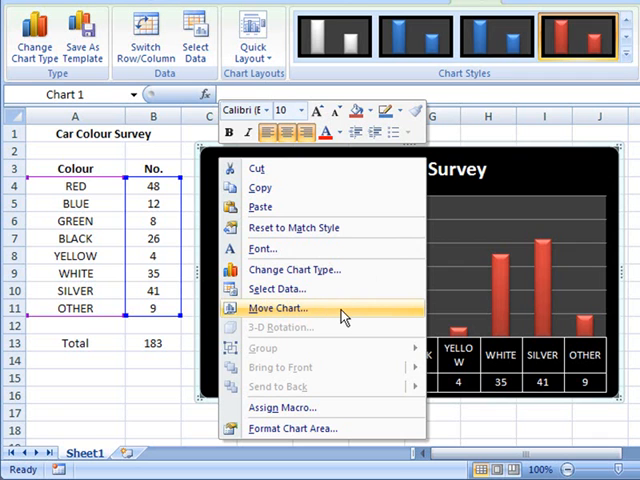
- Move the chart to a new chart sheet named Chart1 via Move Chart
left_click(276, 308)
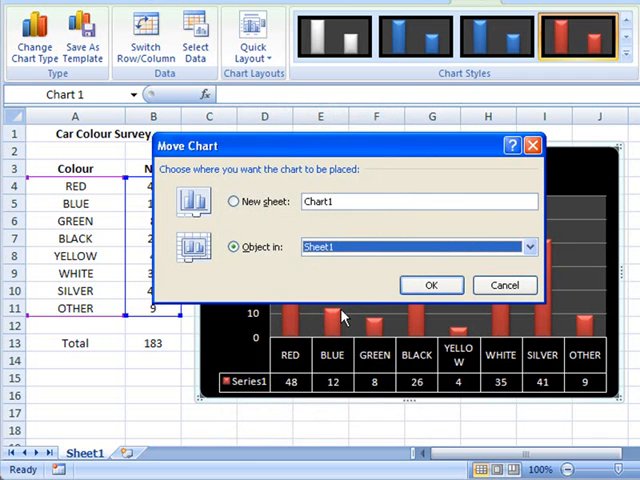
mouse_move(336, 304)
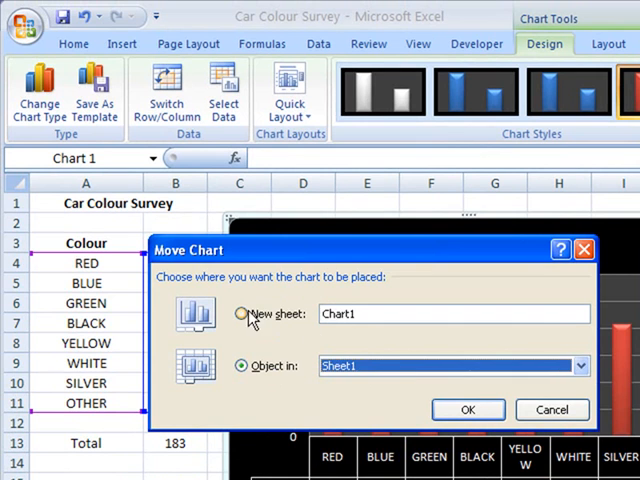
left_click(240, 312)
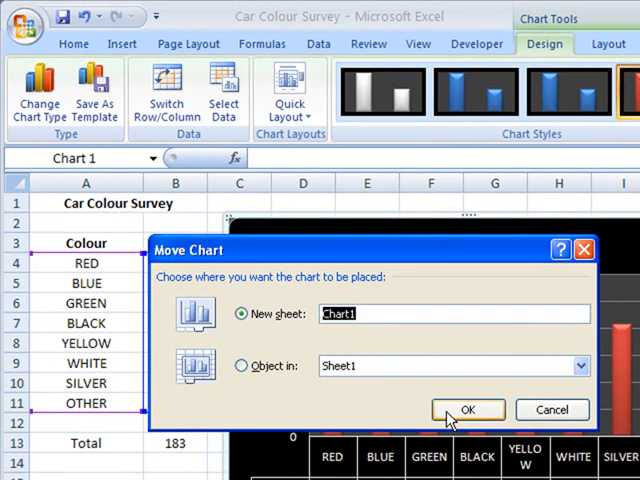
left_click(468, 410)
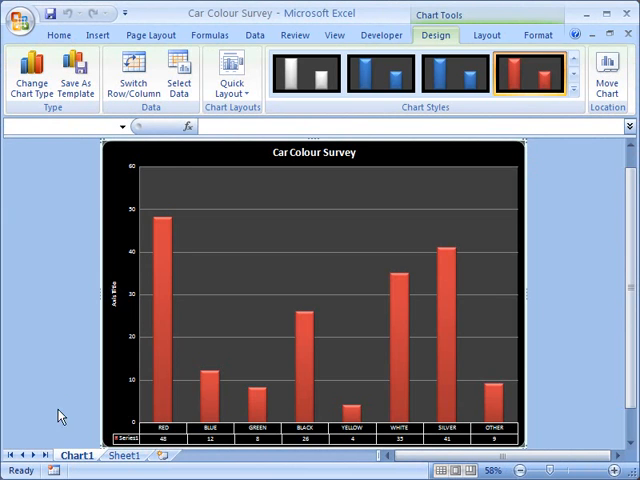
mouse_move(44, 264)
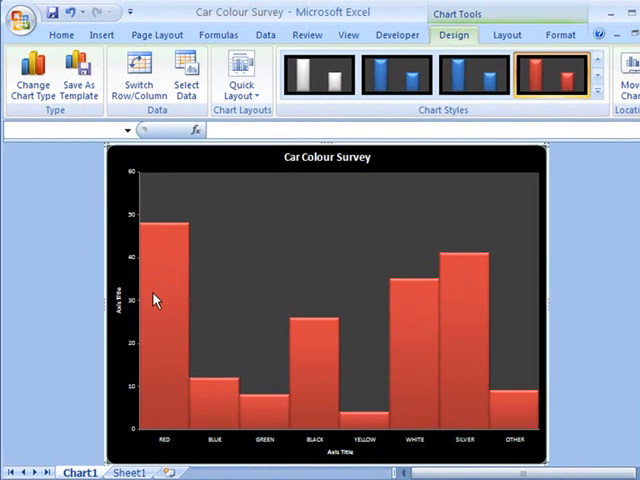
mouse_move(116, 300)
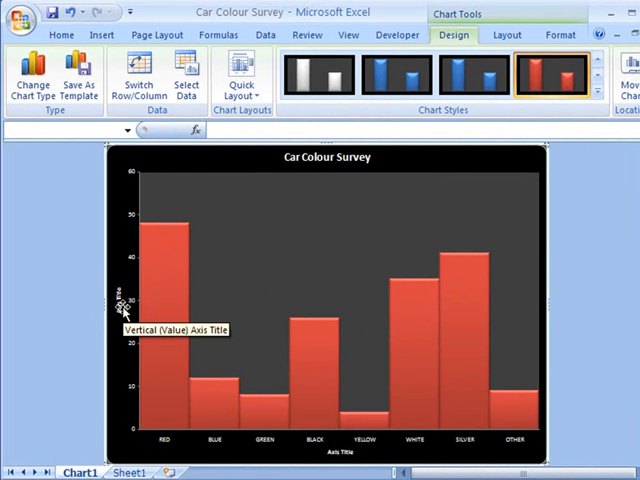
mouse_move(312, 394)
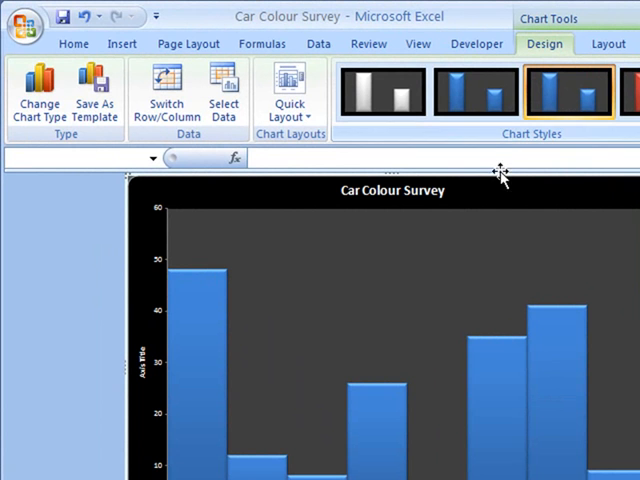
mouse_move(242, 260)
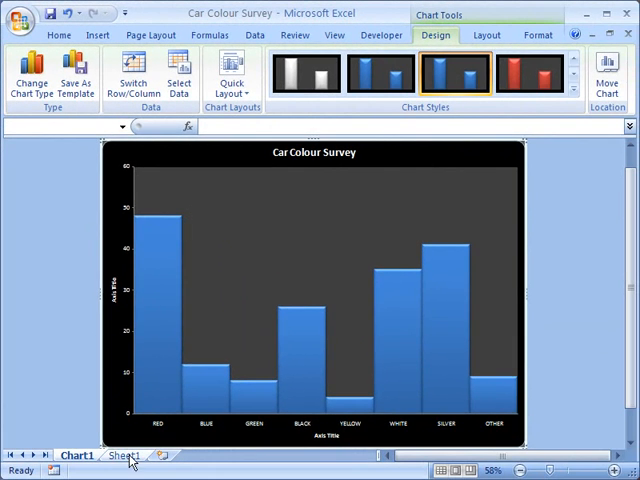
- Give the Chart1 chart the layout with both axis titles and the blue bar style
left_click(130, 456)
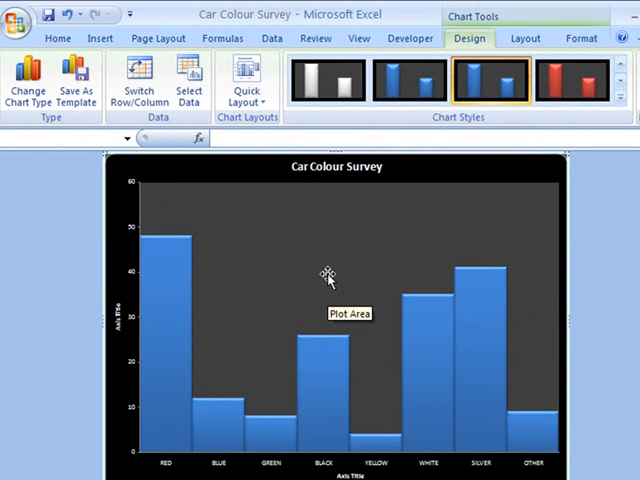
mouse_move(588, 264)
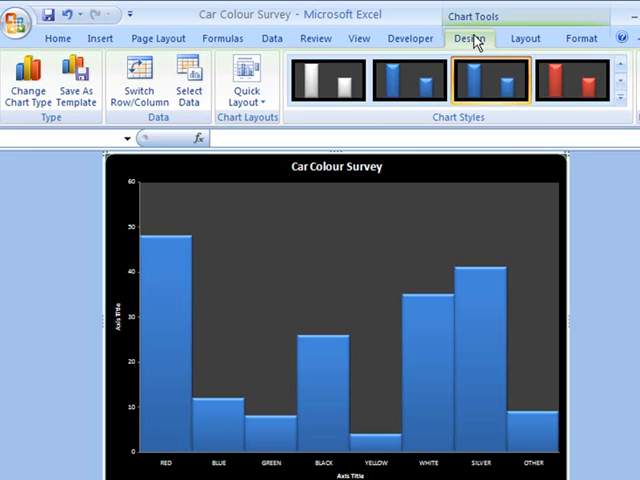
mouse_move(480, 14)
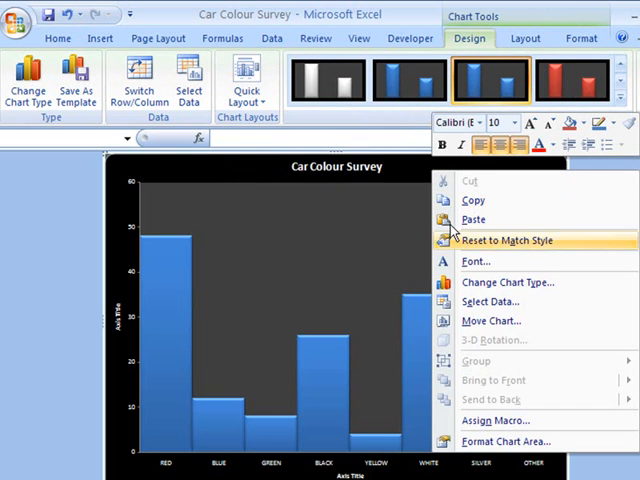
mouse_move(492, 320)
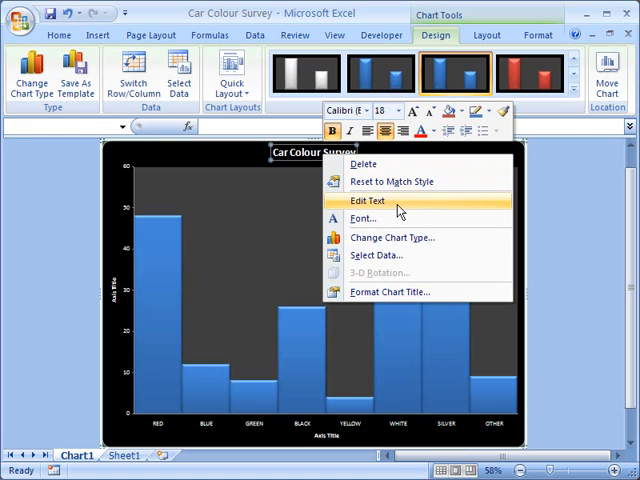
mouse_move(364, 220)
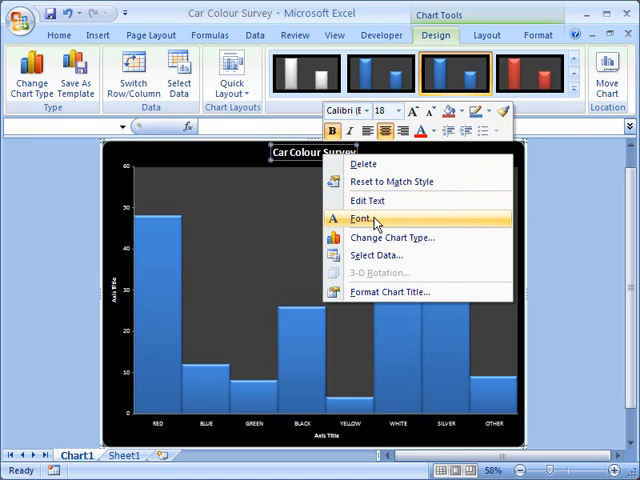
mouse_move(584, 222)
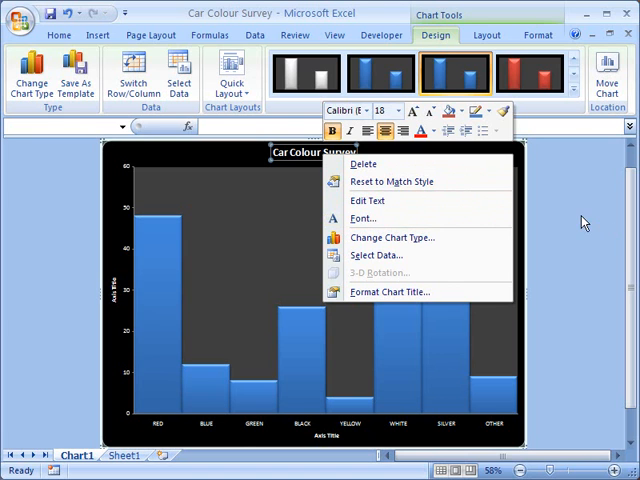